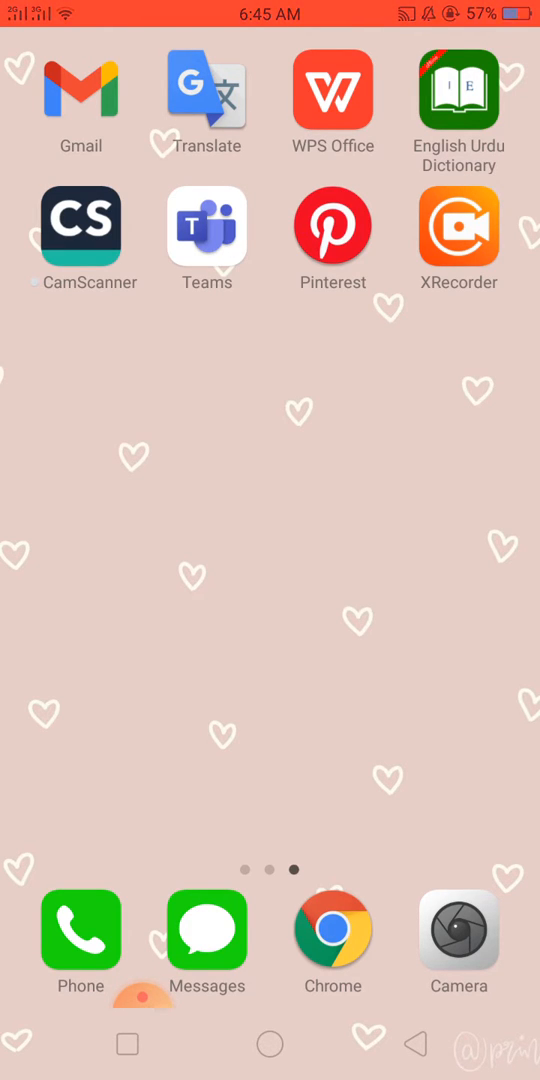
- Open Chrome and search Google for 'google colab'
left_click(332, 930)
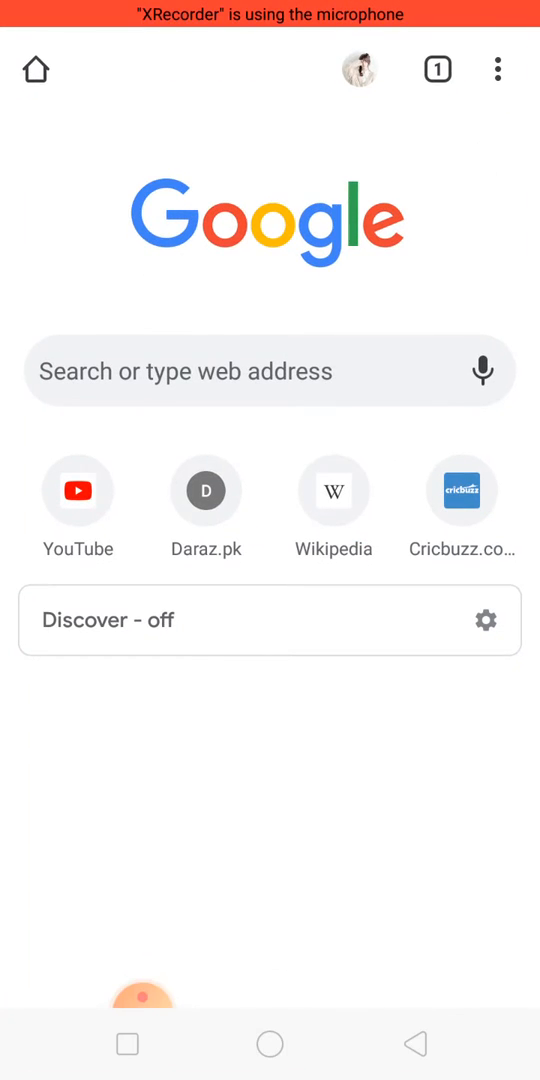
type("google")
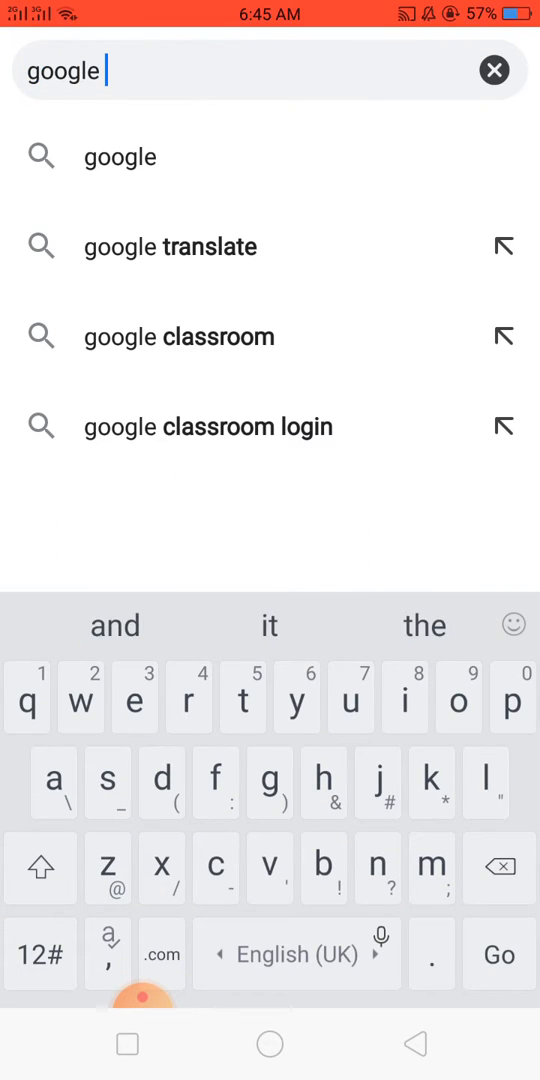
type("colab")
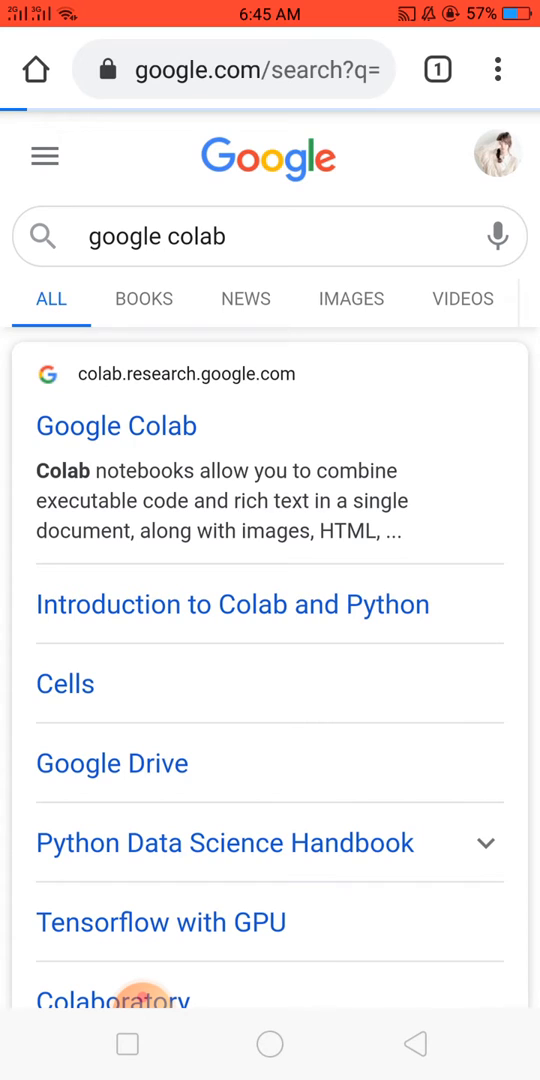
- Open the Google Colab result and dismiss the recent notebooks dialog
left_click(115, 426)
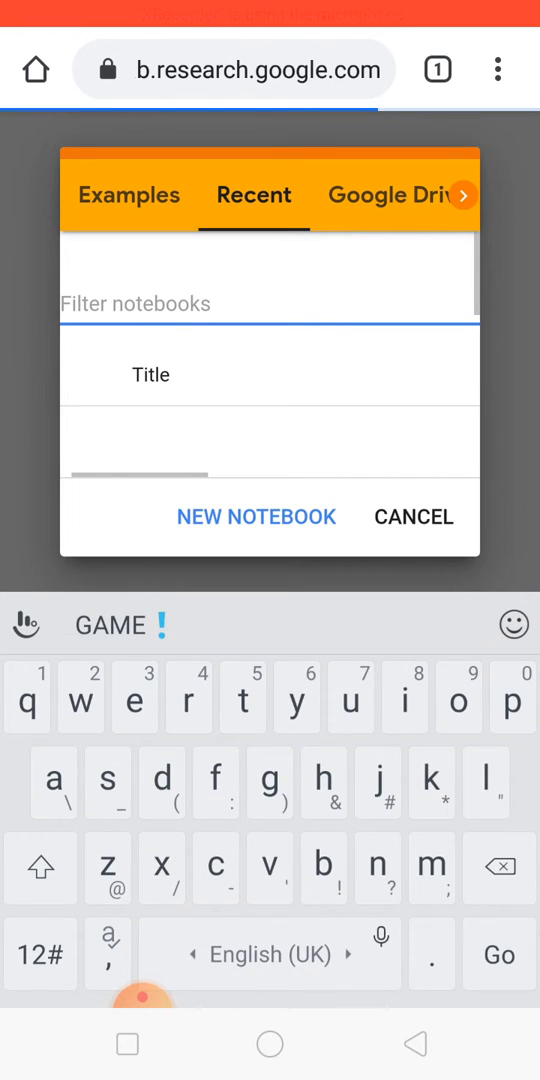
left_click(413, 517)
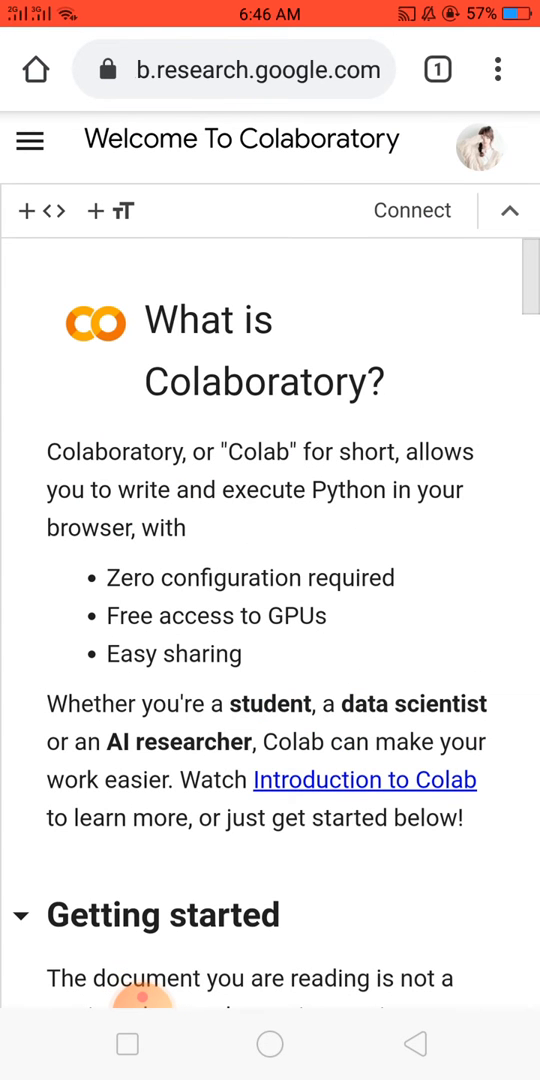
- Connect the notebook to a Python 3 runtime and scroll to the bottom
left_click(411, 210)
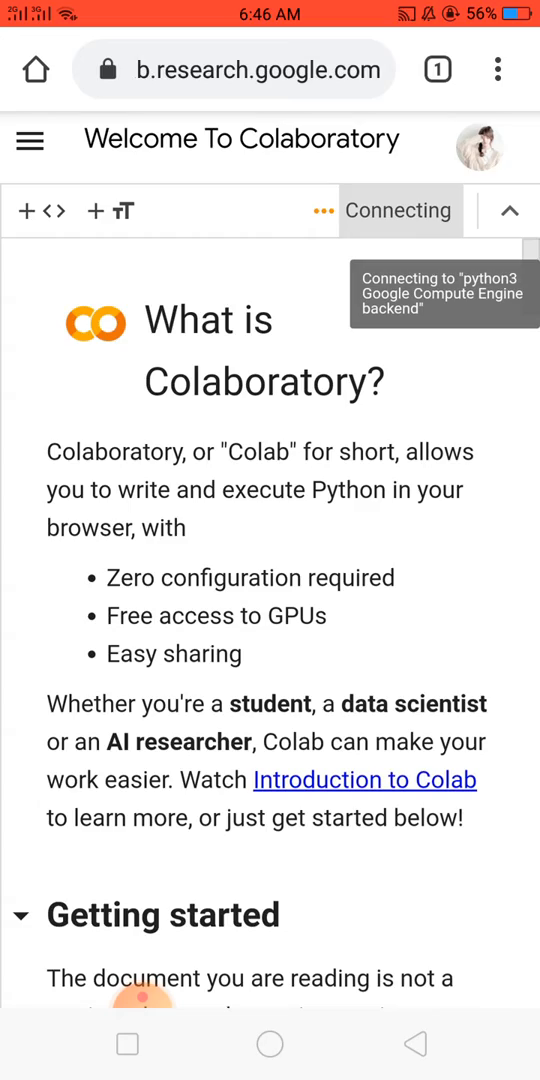
scroll("down", 3)
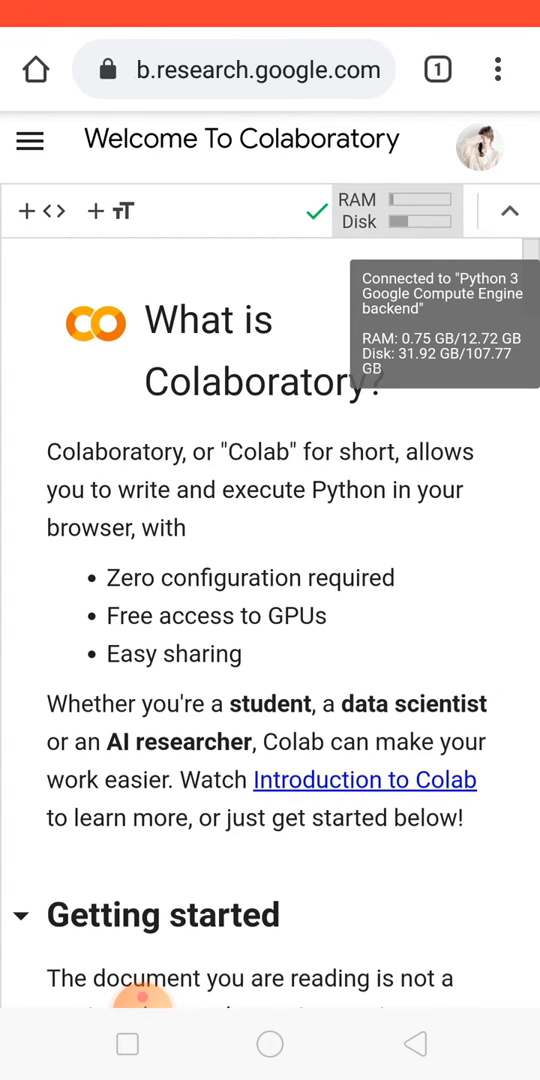
scroll("down", 3)
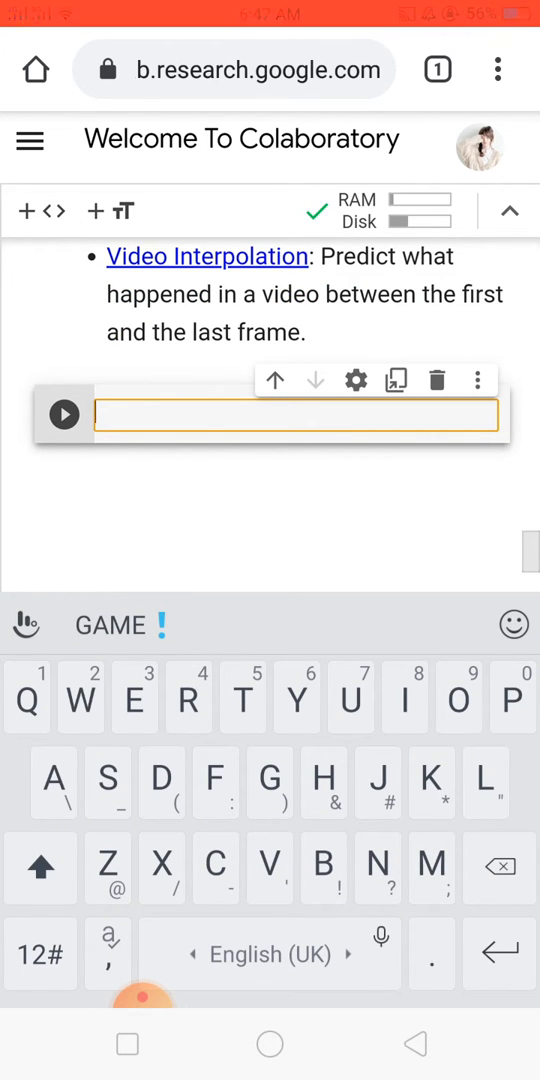
- Enter Print("welcome") in the new code cell
left_click(517, 698)
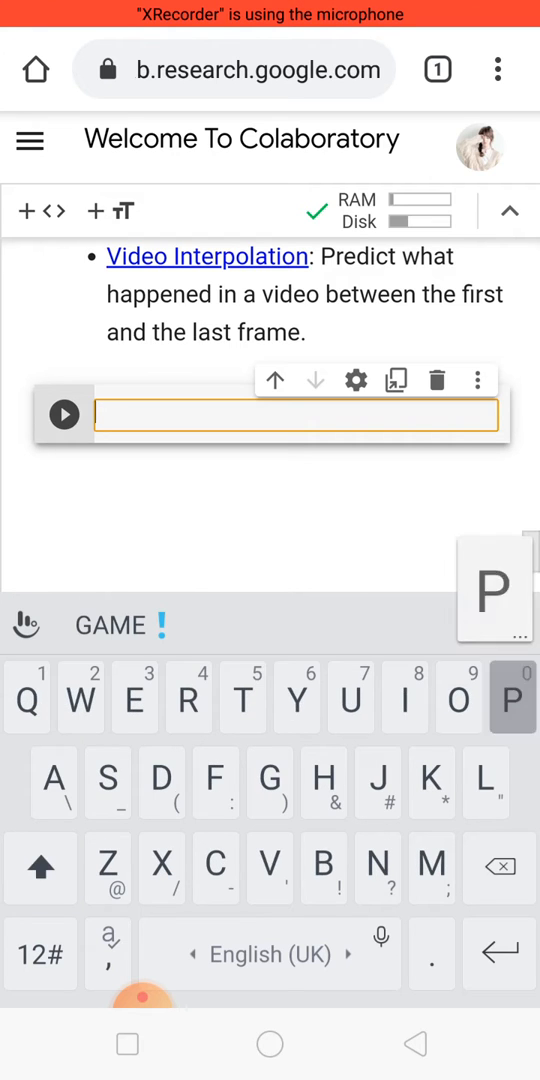
type("Print")
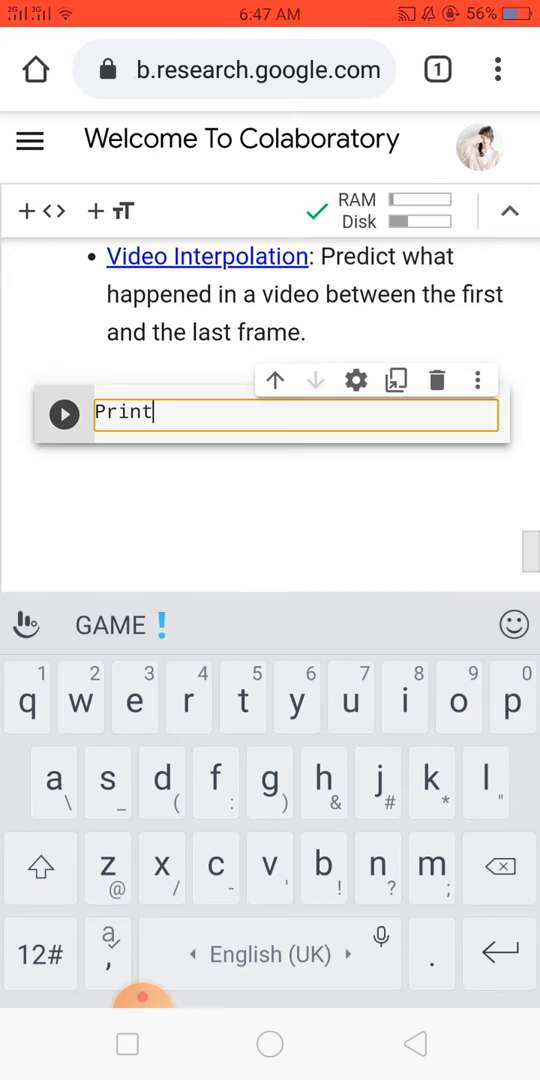
type("(\"")
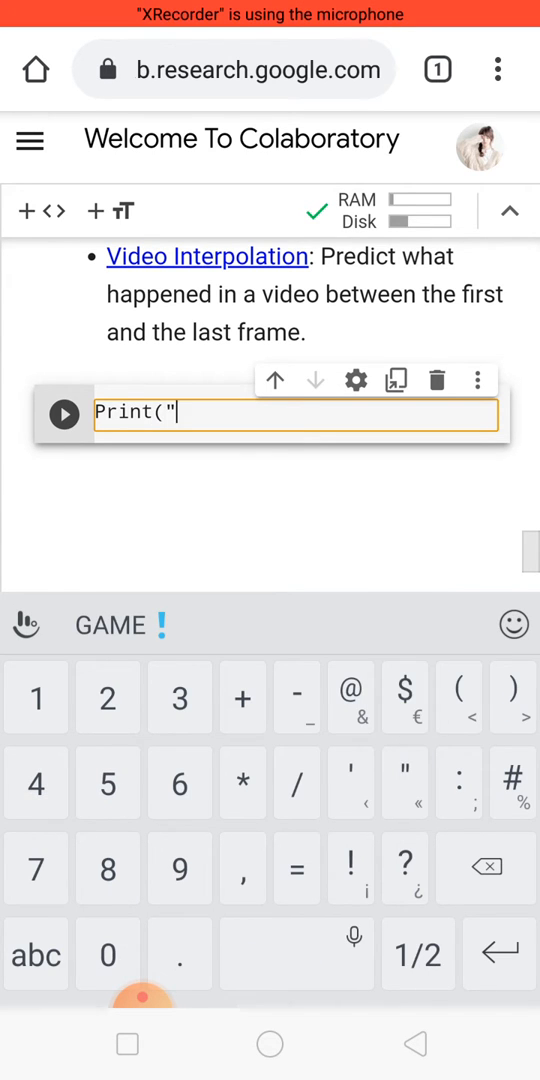
type("welcome")
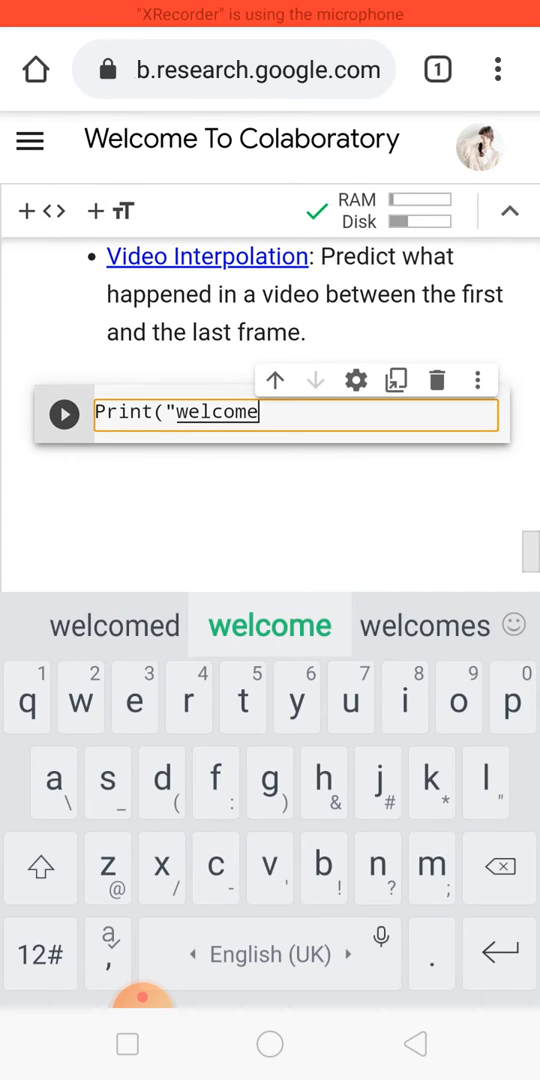
type("\"")
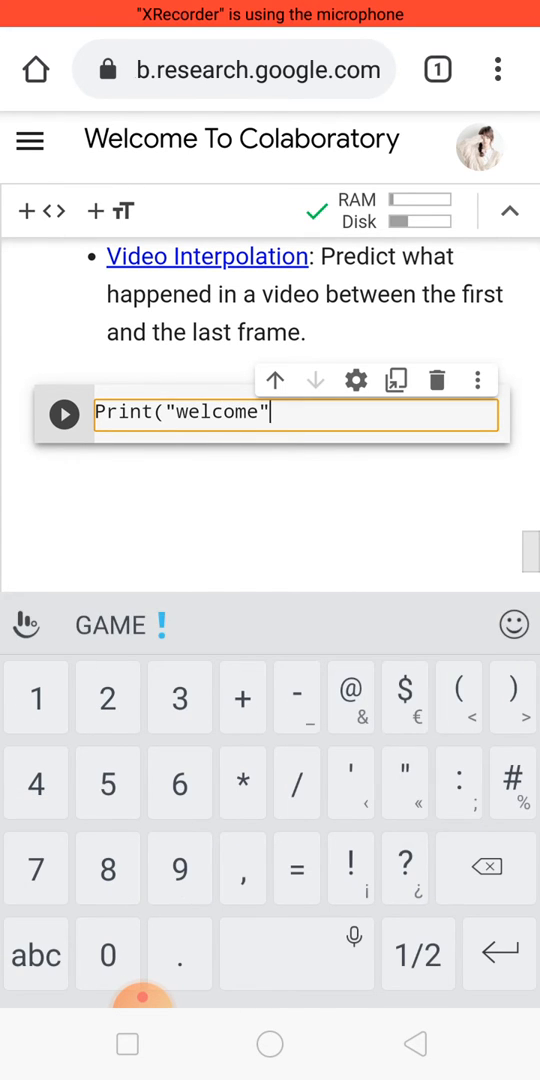
- Run the Print("welcome") cell, which produces a NameError
left_click(64, 414)
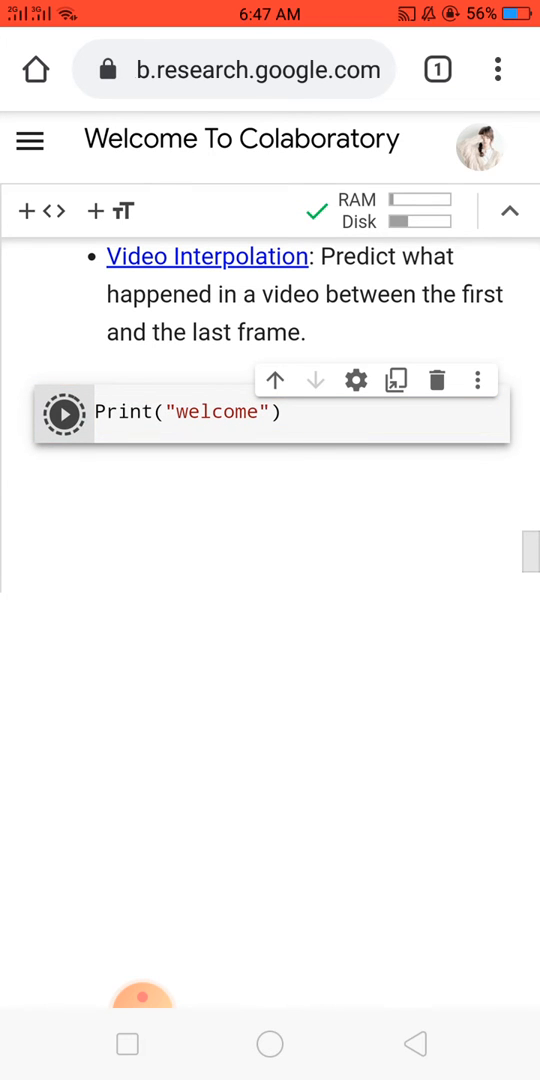
left_click(64, 413)
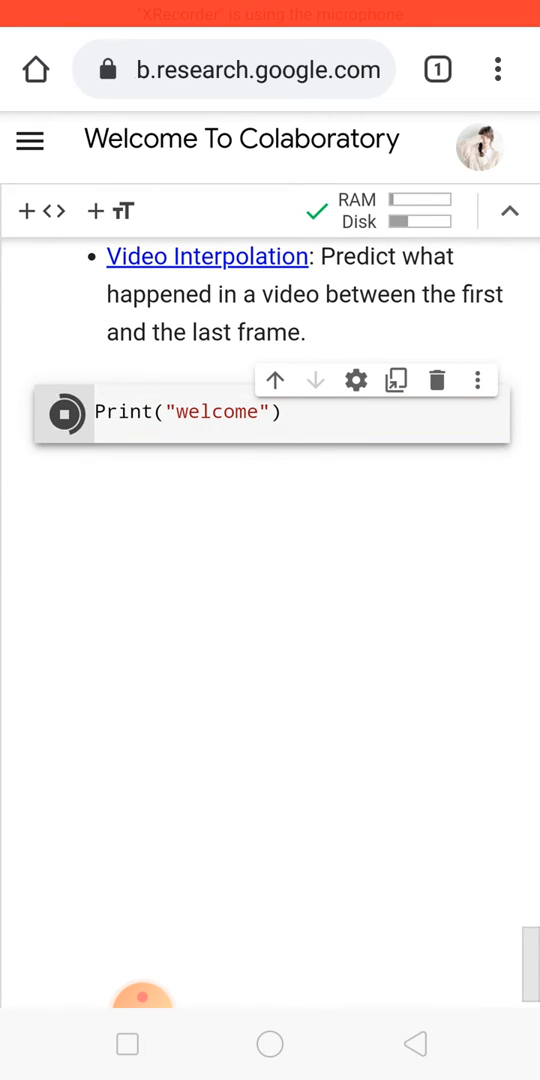
left_click(64, 412)
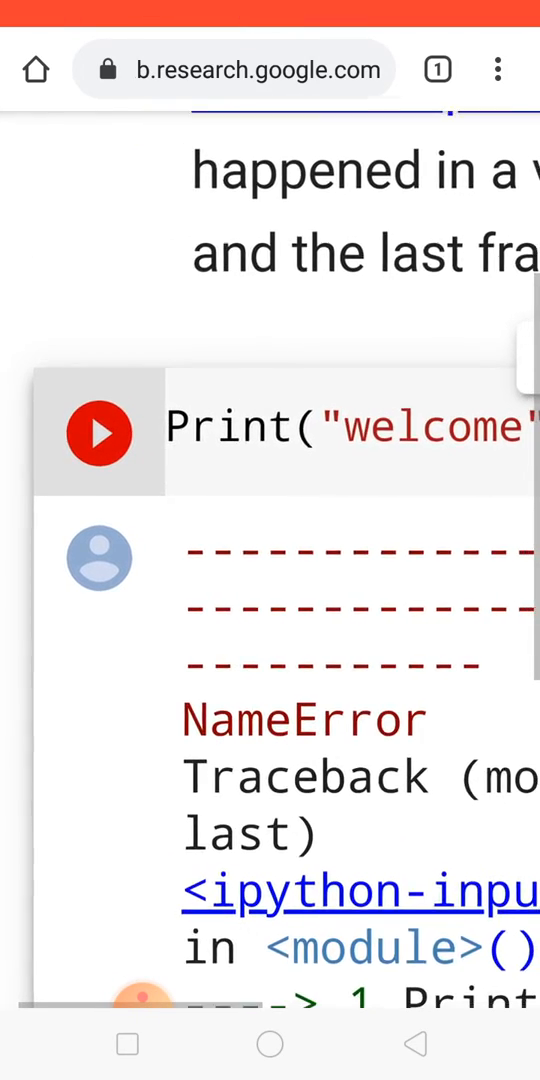
- Correct the code to lowercase print("welcome"), rerun it, and add a code cell
left_click(300, 427)
type("p")
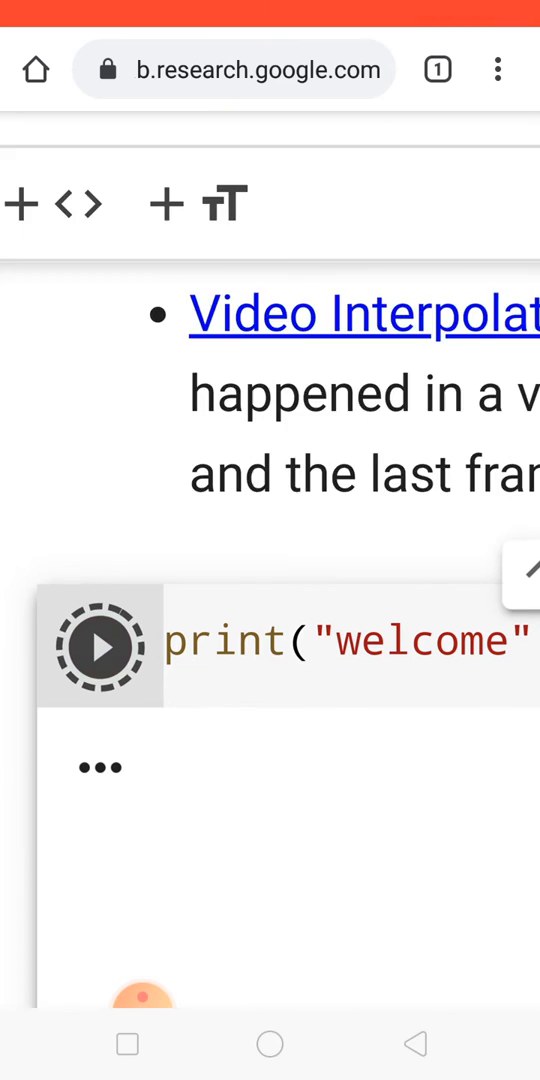
left_click(100, 645)
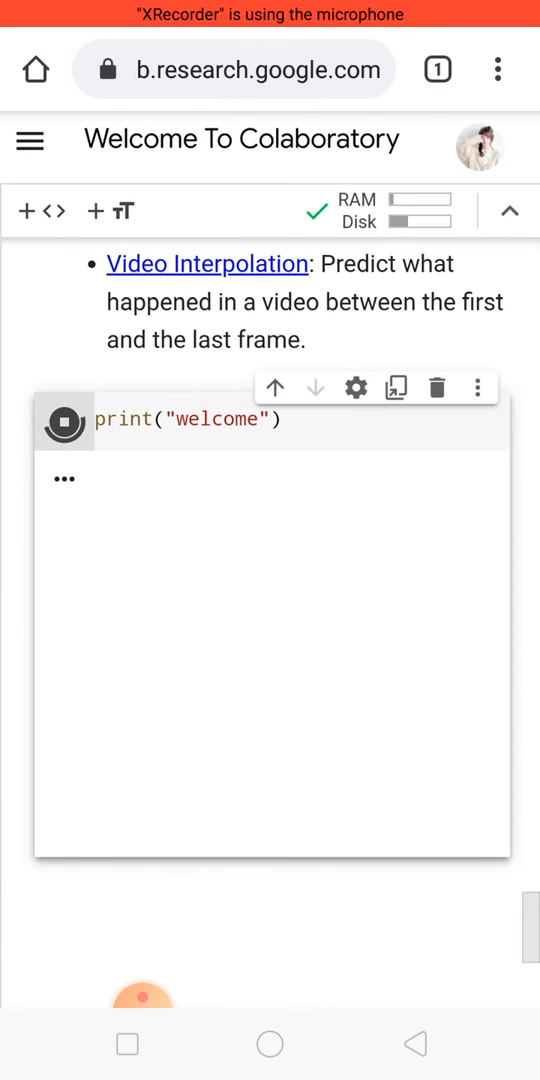
left_click(63, 420)
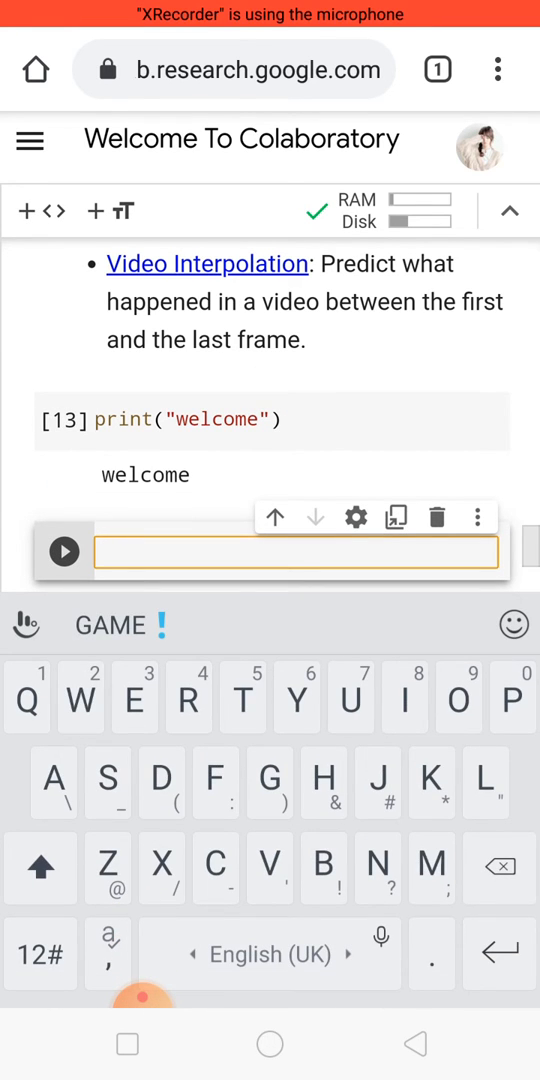
- Type x=3 and y=3 into new code cells
type("x")
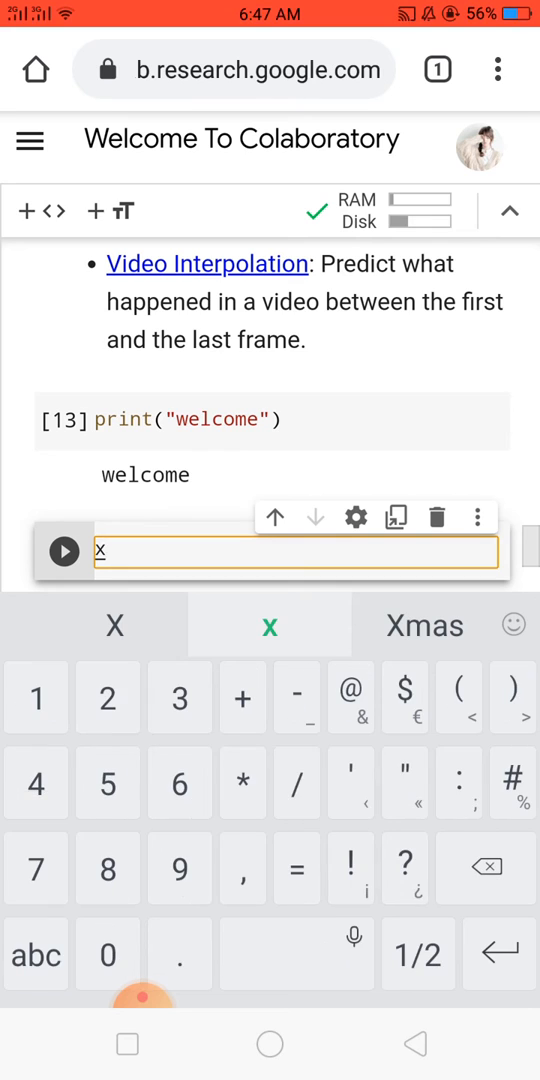
type("=3")
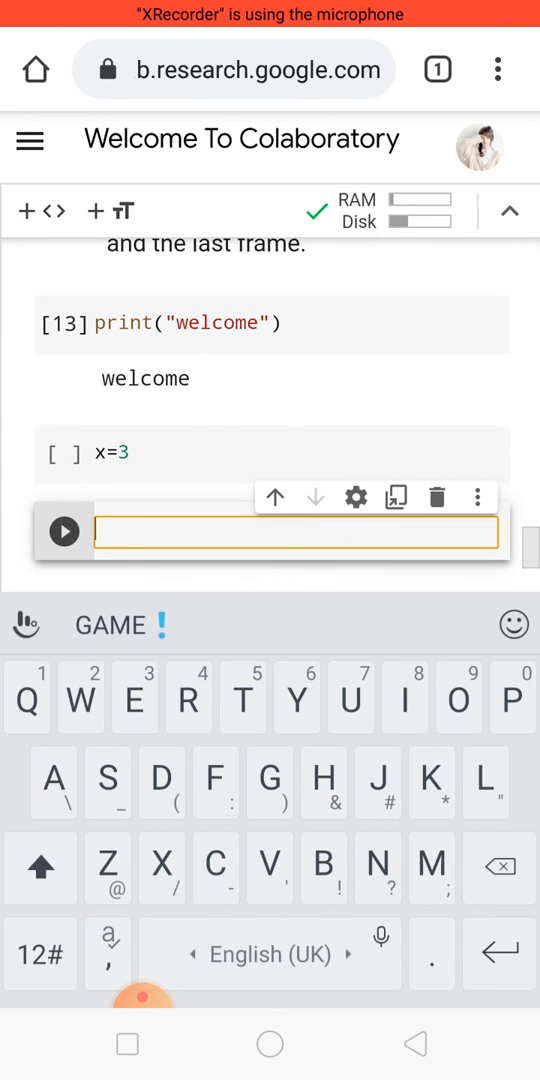
type("y")
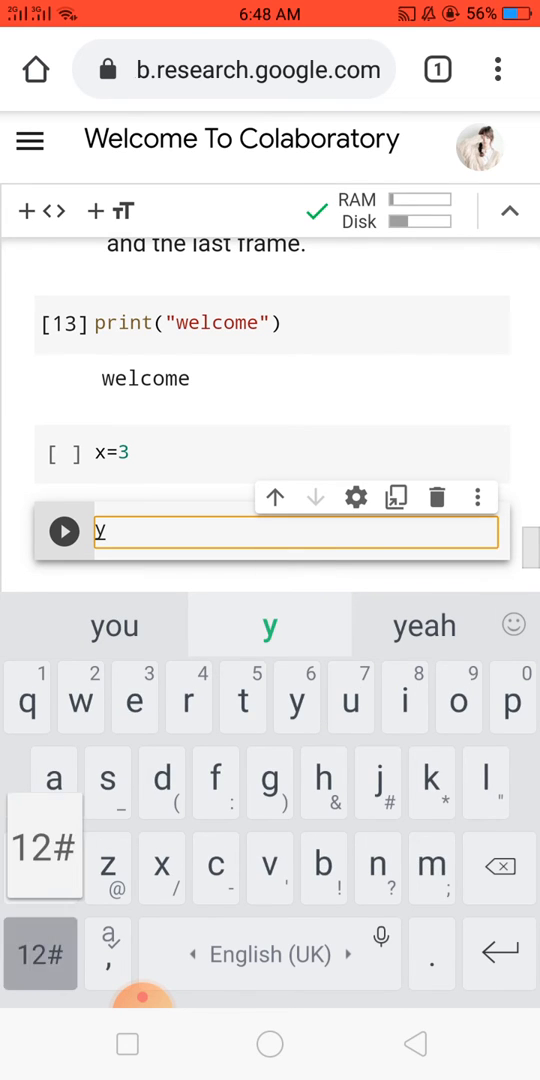
type("=3")
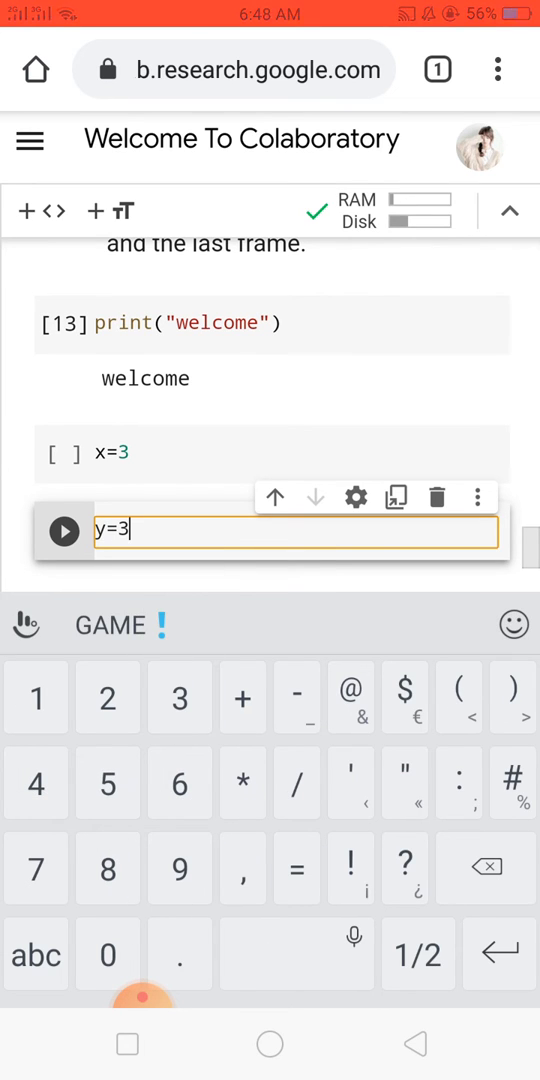
key("Enter")
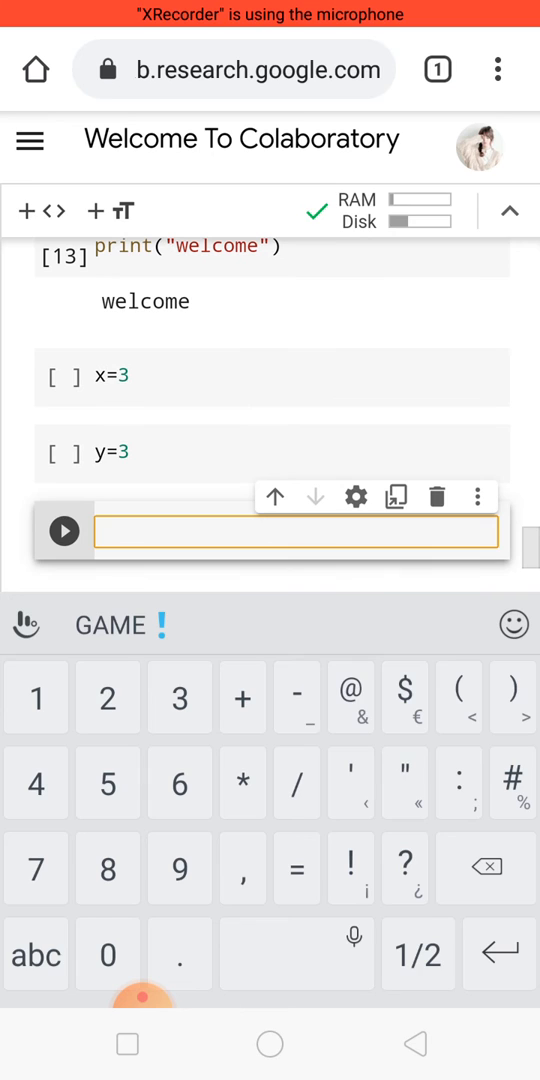
- Enter z=x+y in the next code cell
type("z")
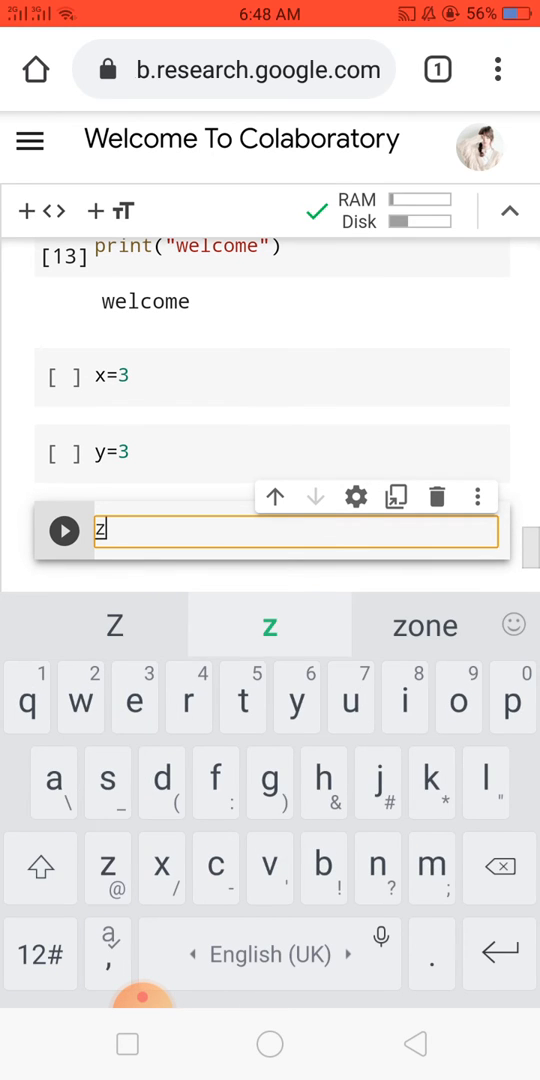
type("=")
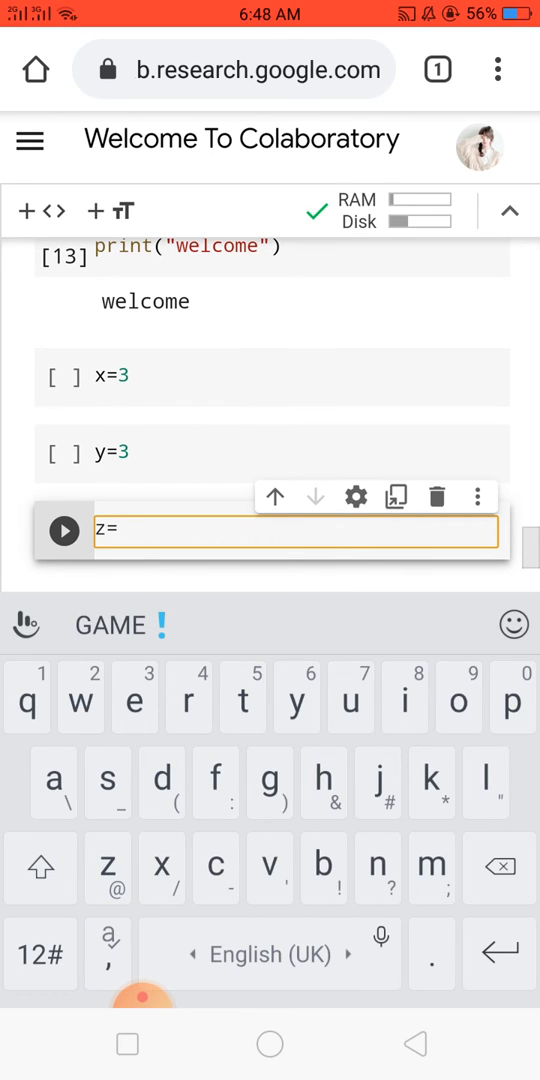
type("x")
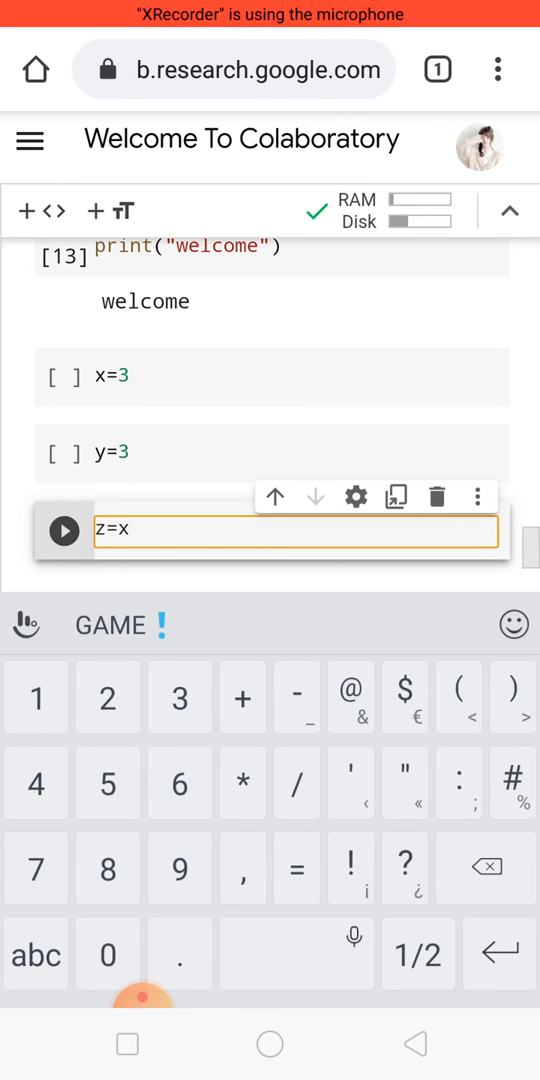
type("+")
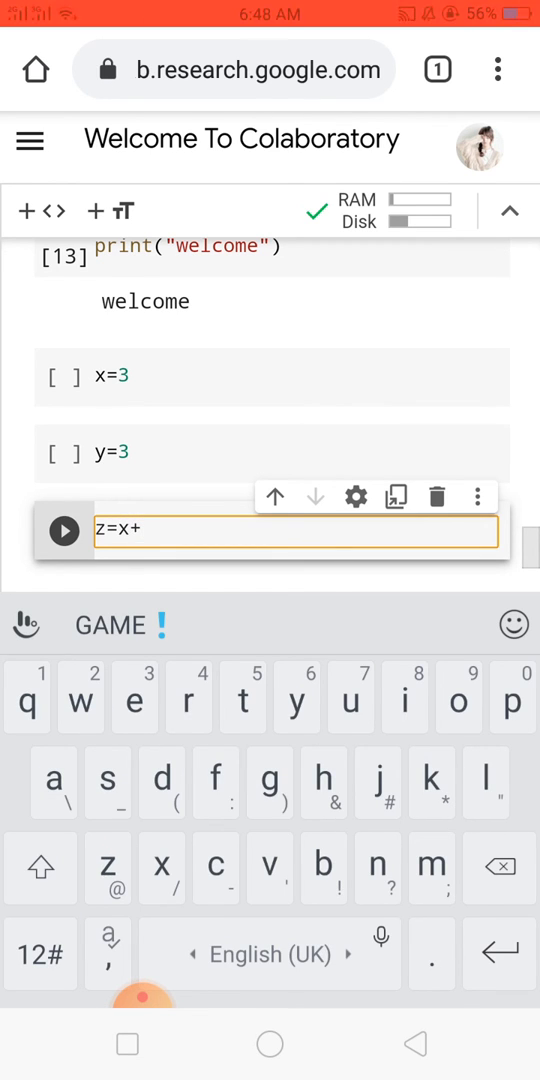
type("y")
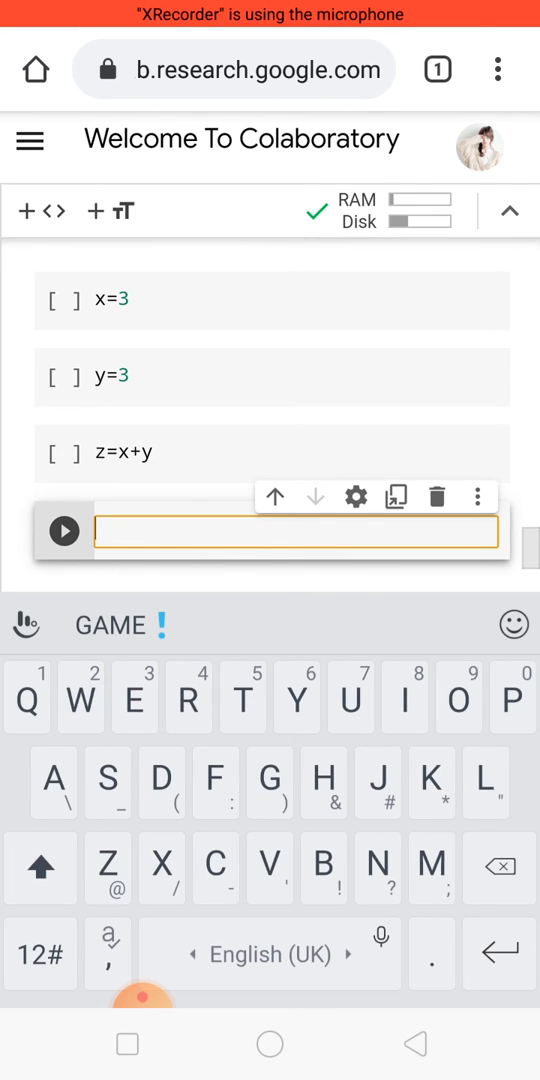
- Type print(z) in the empty cell and run it to output 6
type("p")
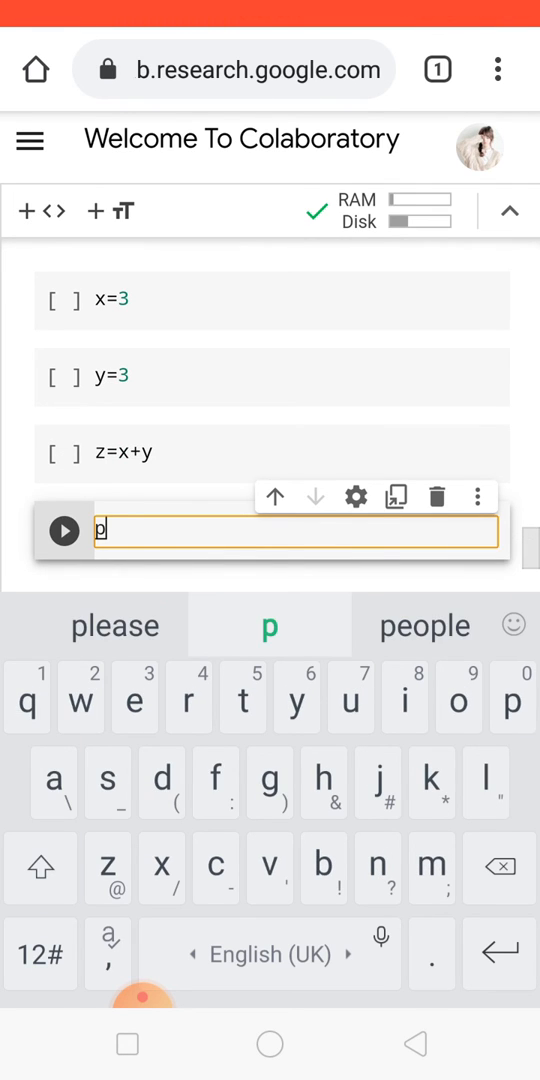
type("rint(")
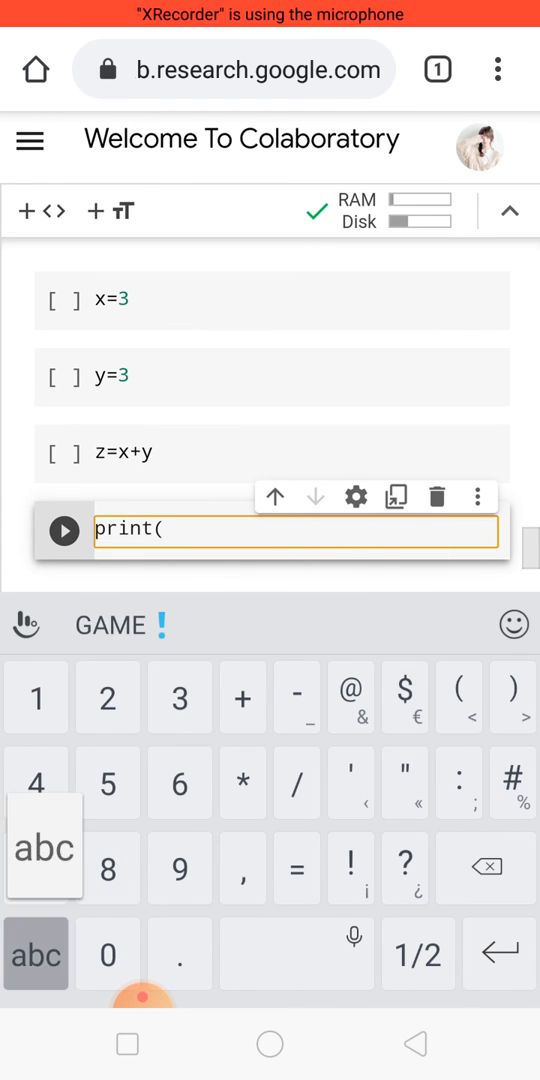
type("z)")
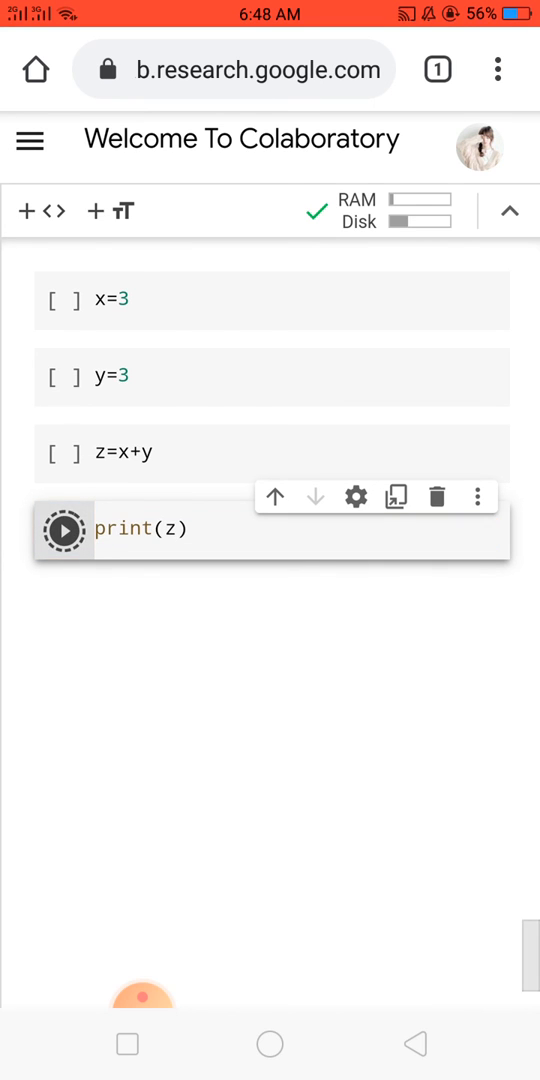
left_click(64, 529)
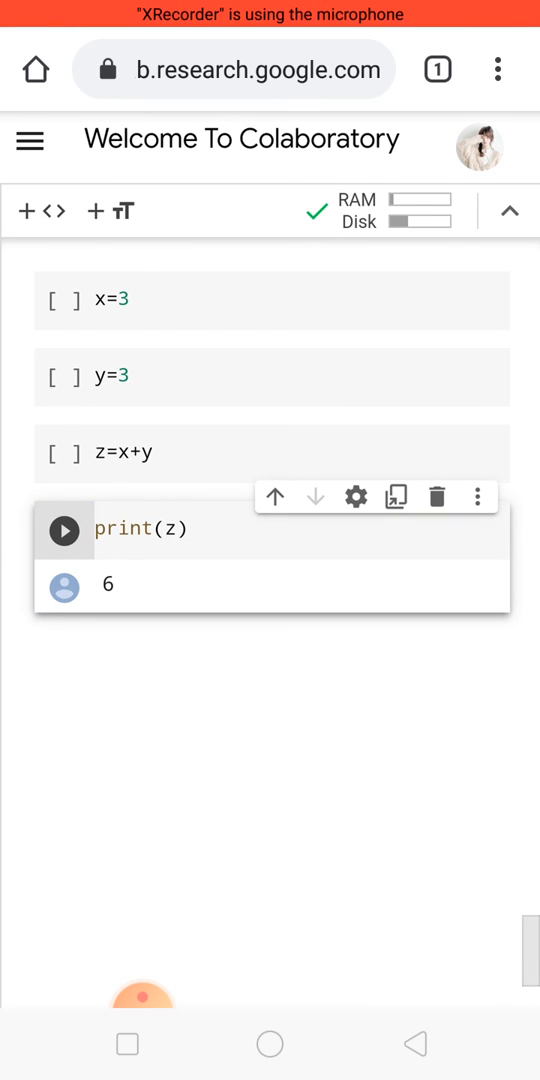